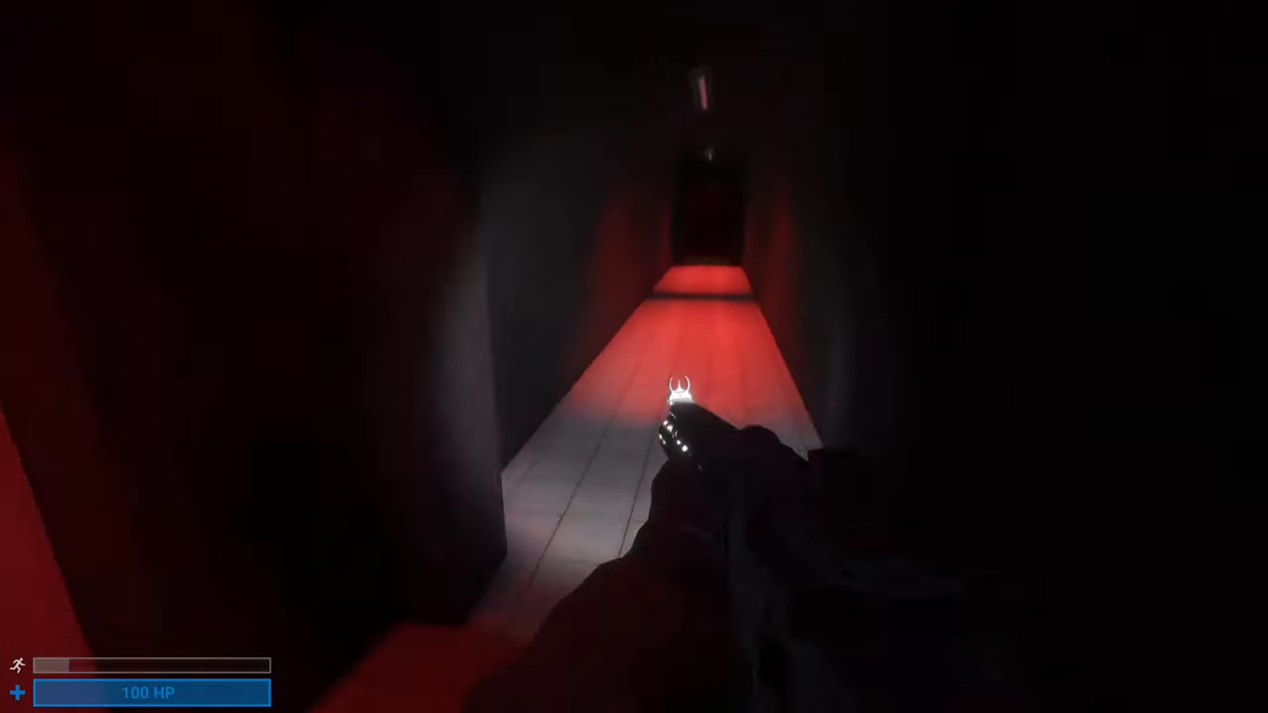
# As the Alpha-3 soldier, fire the rifle at the pale humanoid, dropping to 30 of 40 rounds
pyautogui.press('tab')
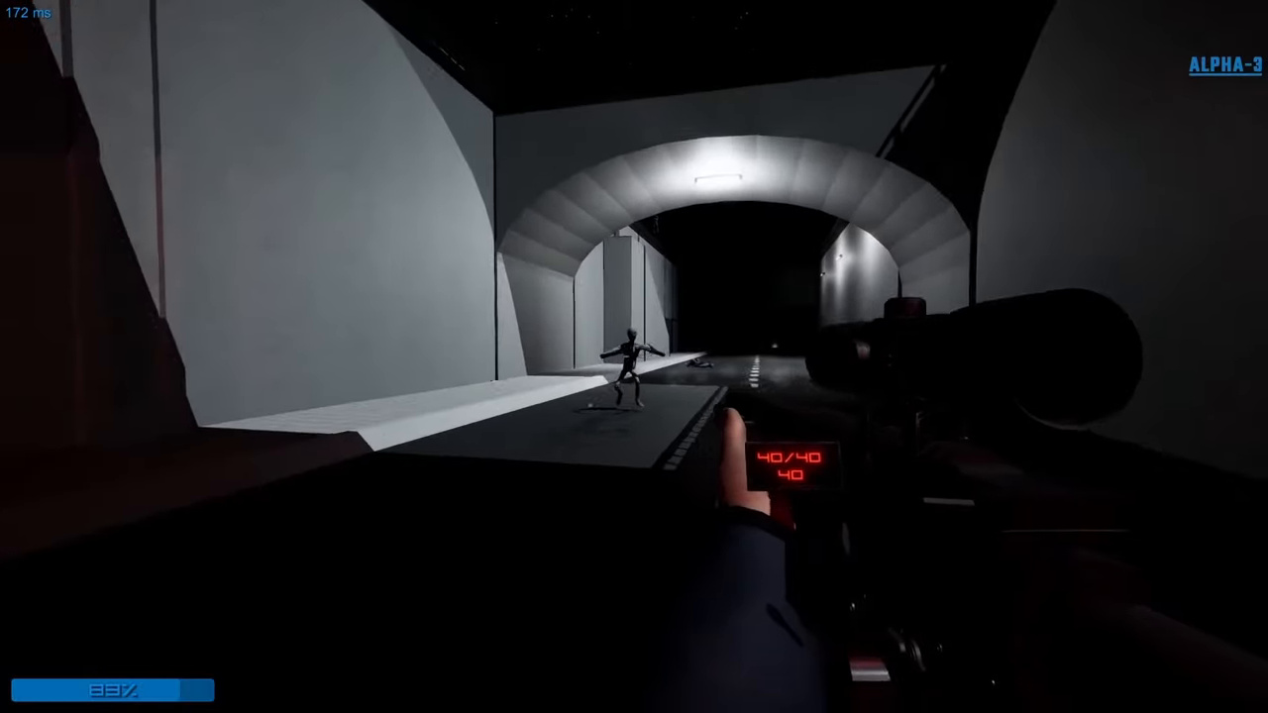
pyautogui.click(634, 357)
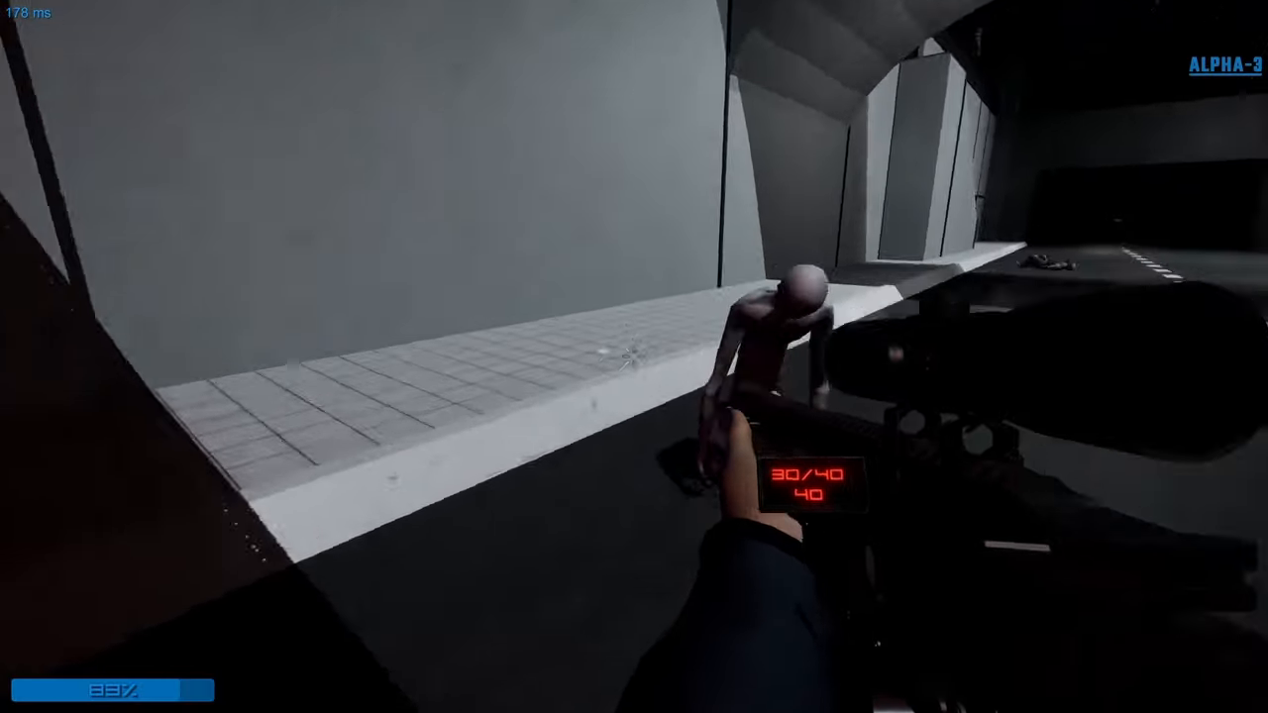